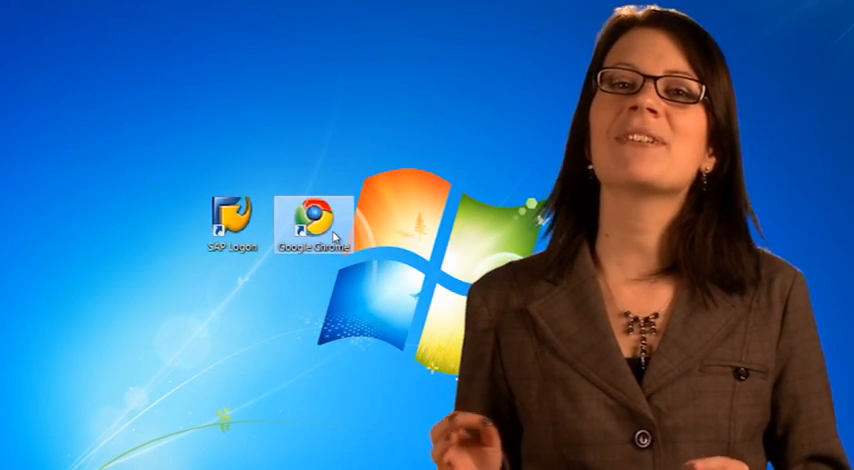
- Launch Google Chrome from the desktop to reach the ERPsim login page
double_click(322, 216)
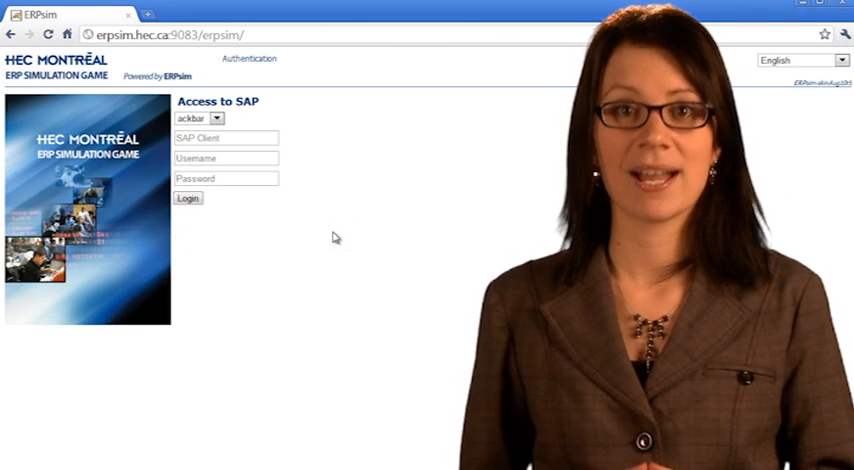
- Sign in to SAP through ERPsim with client 240, a user name and password
left_click(224, 138)
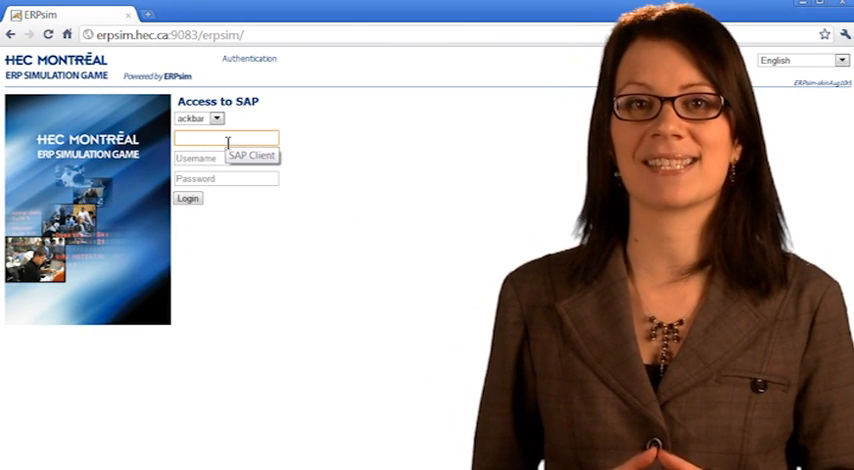
type("240")
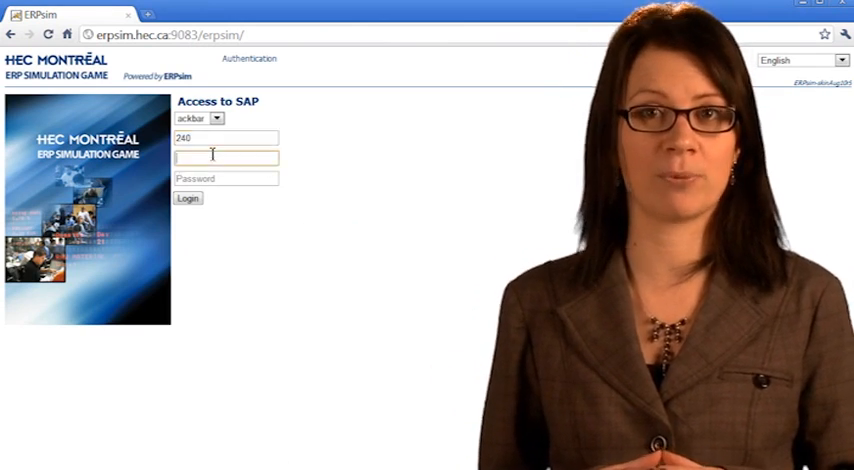
type("ve")
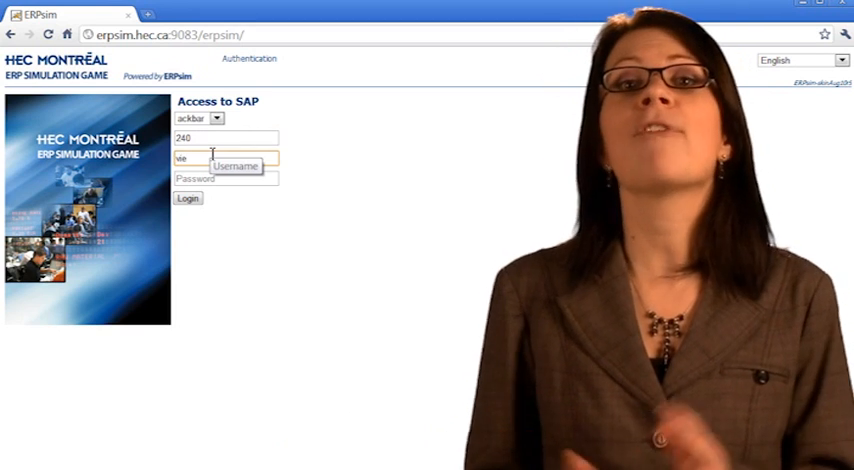
left_click(226, 180)
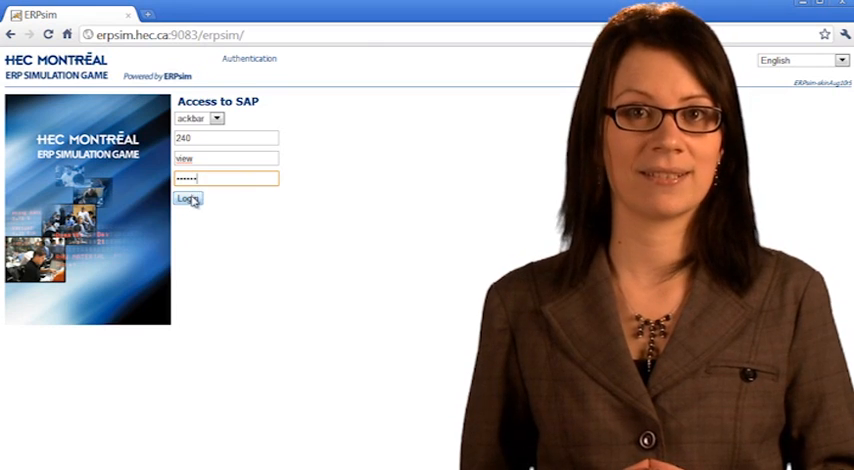
left_click(186, 198)
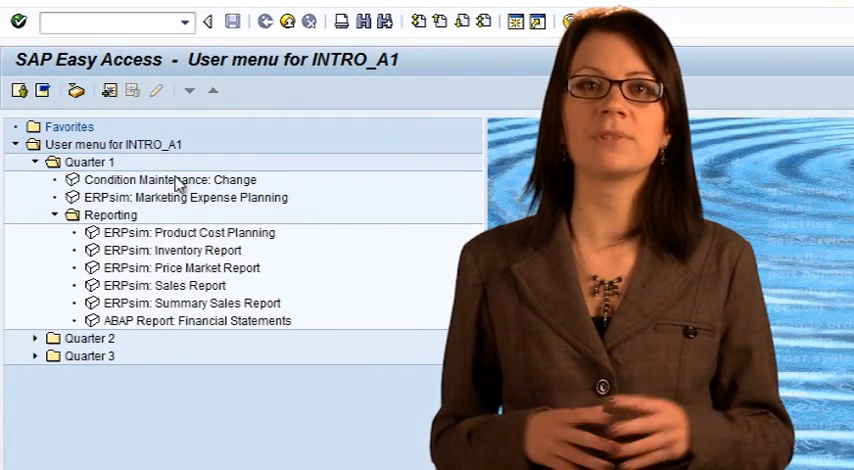
- Run transaction F.01 from the command field to reach the Financial Statements selection screen
left_click(100, 22)
type("f.01")
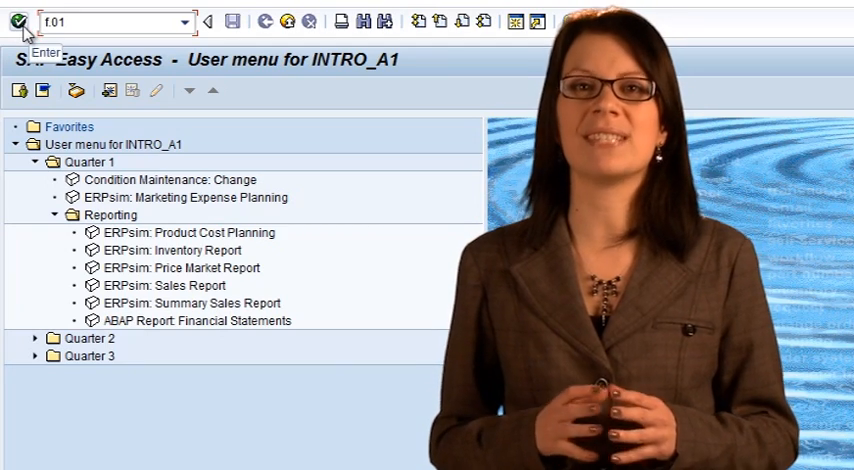
left_click(10, 22)
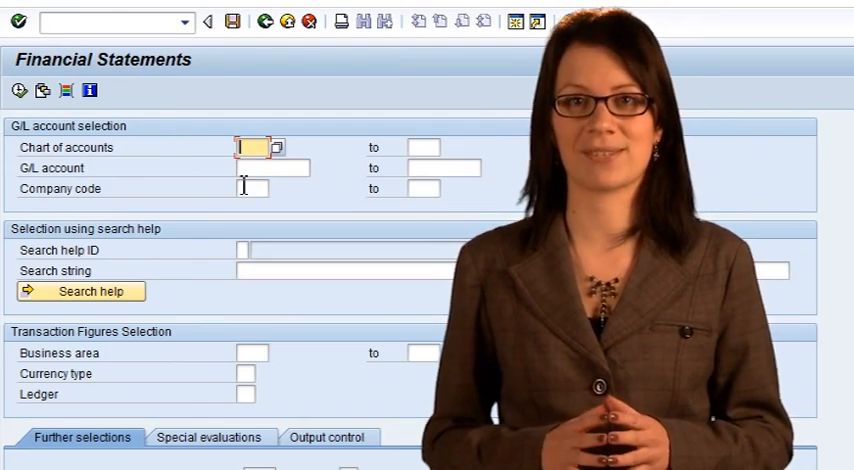
- Restrict the report to company code AA with version SIM1, year 2010 periods 1–16 versus 2009
left_click(250, 188)
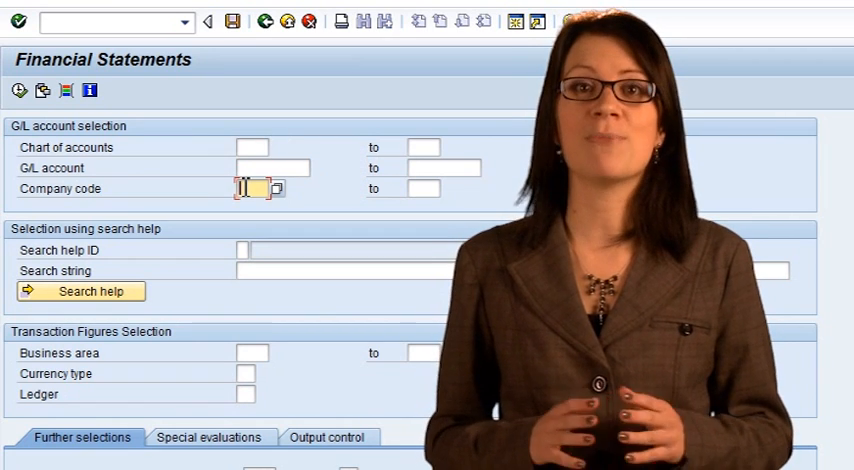
type("aa")
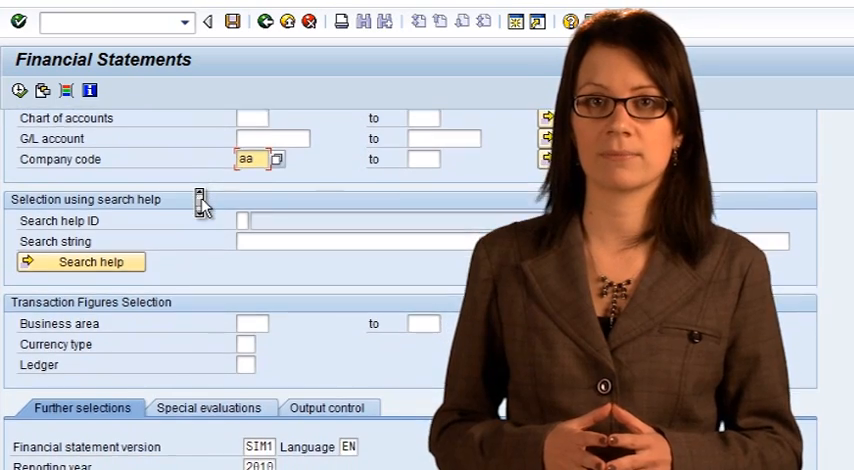
scroll("down", 3)
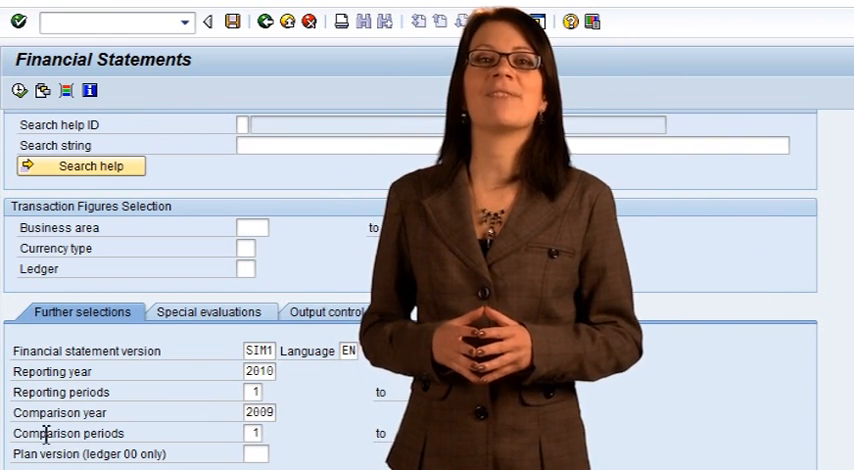
scroll("down", 3)
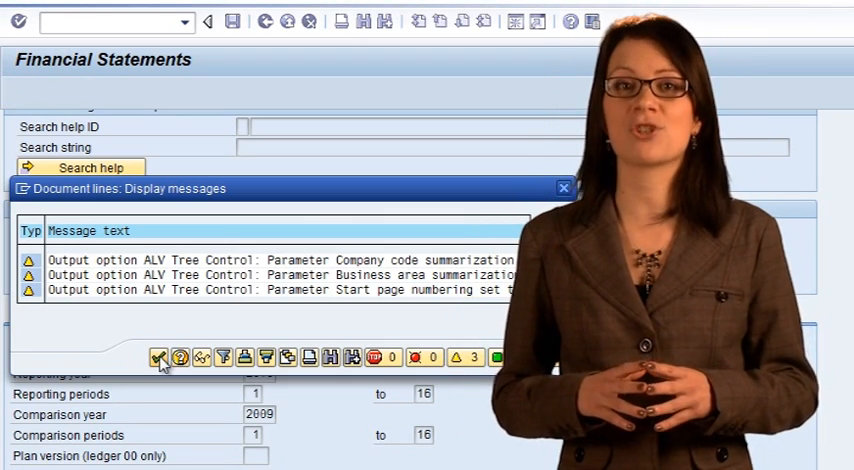
- Continue past the Display messages warnings so the financial statements ALV tree appears
left_click(158, 356)
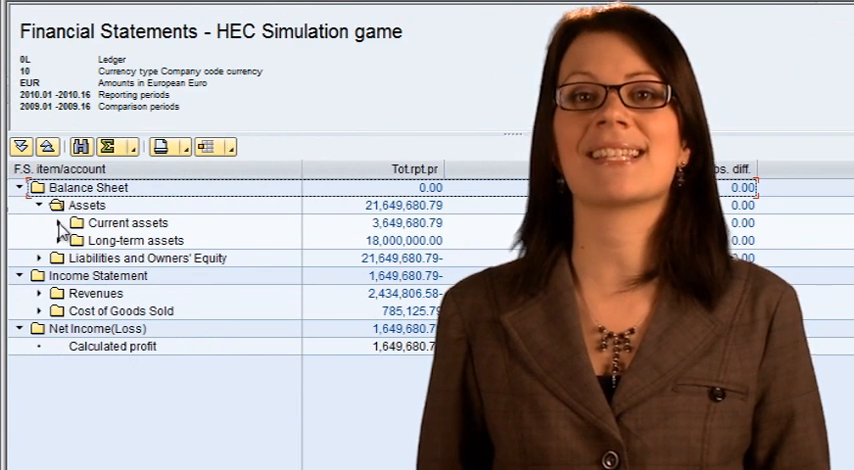
- Expand Current assets to list its accounts and select the Calculated profit amount under Net Income
left_click(64, 222)
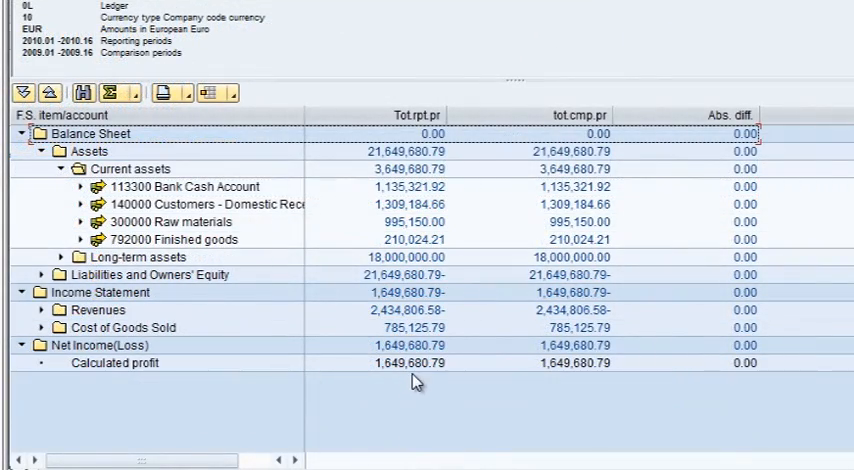
left_click(412, 364)
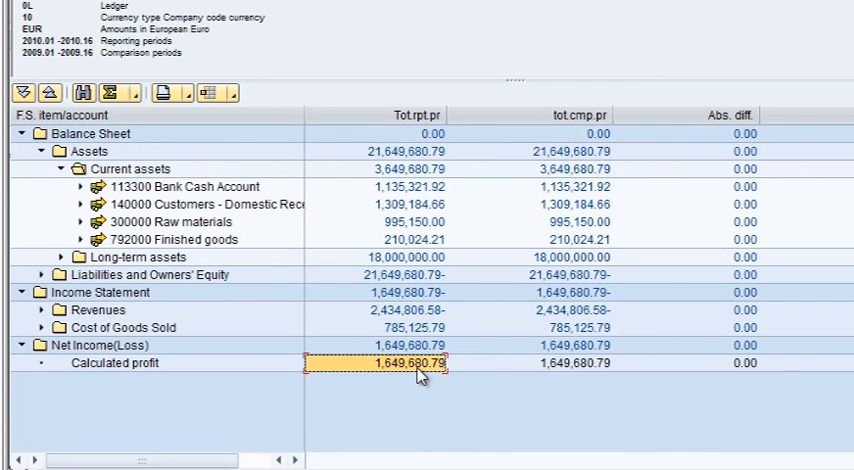